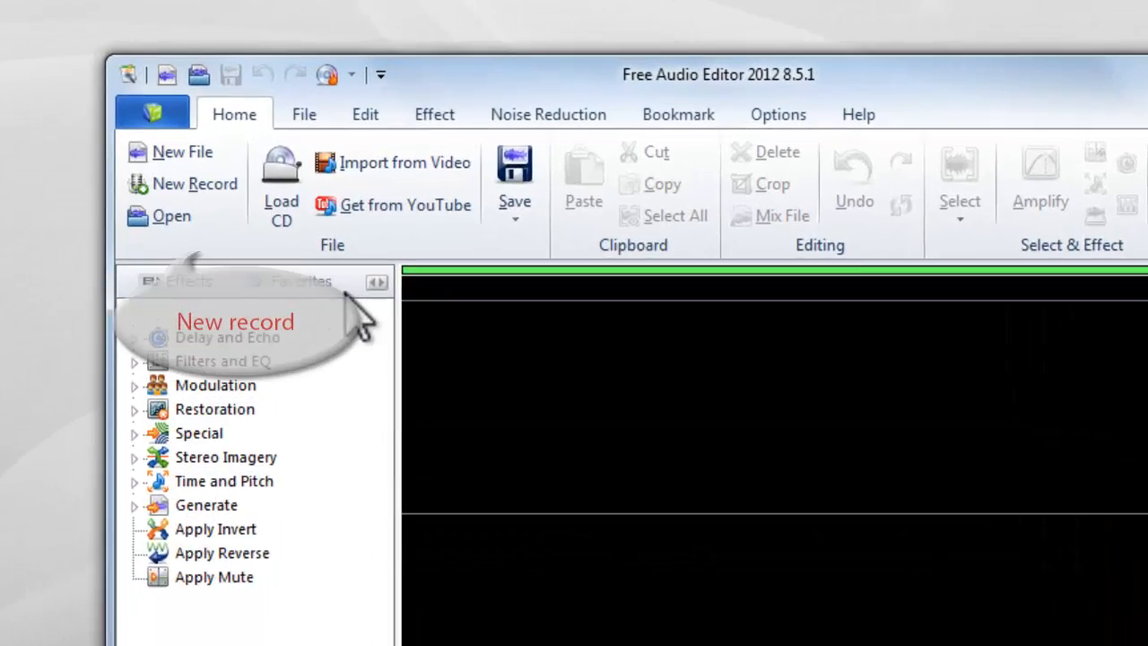
Step: Start a new recording as two-channel stereo at 44,100 Hz
{"action": "left_click", "coordinate": [183, 151]}
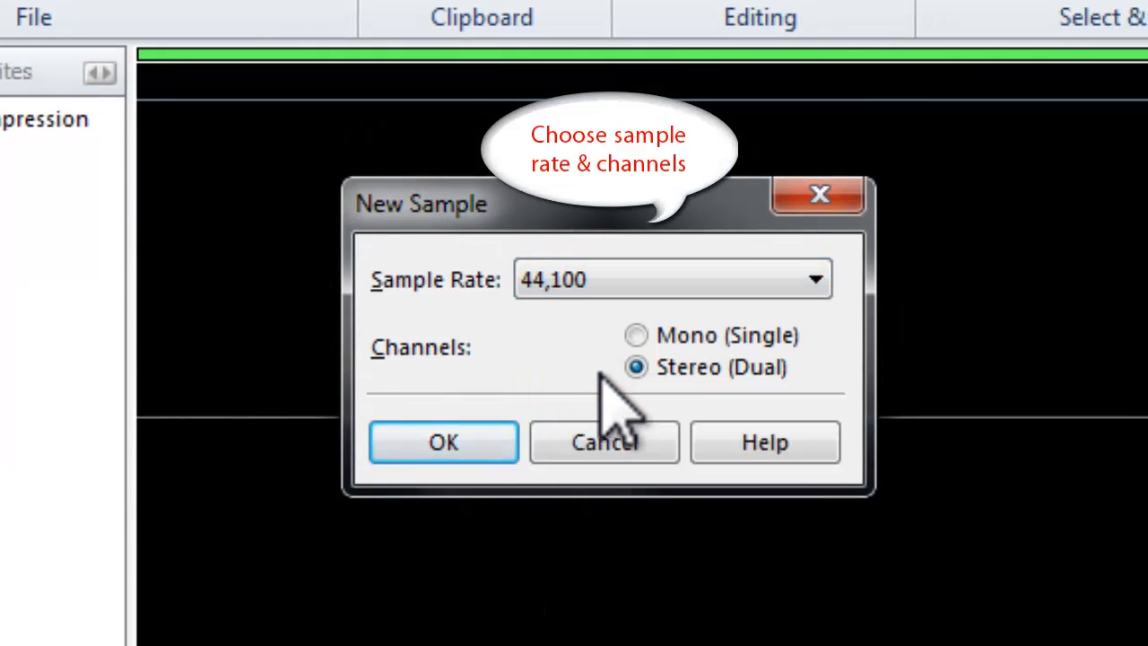
{"action": "left_click", "coordinate": [635, 366]}
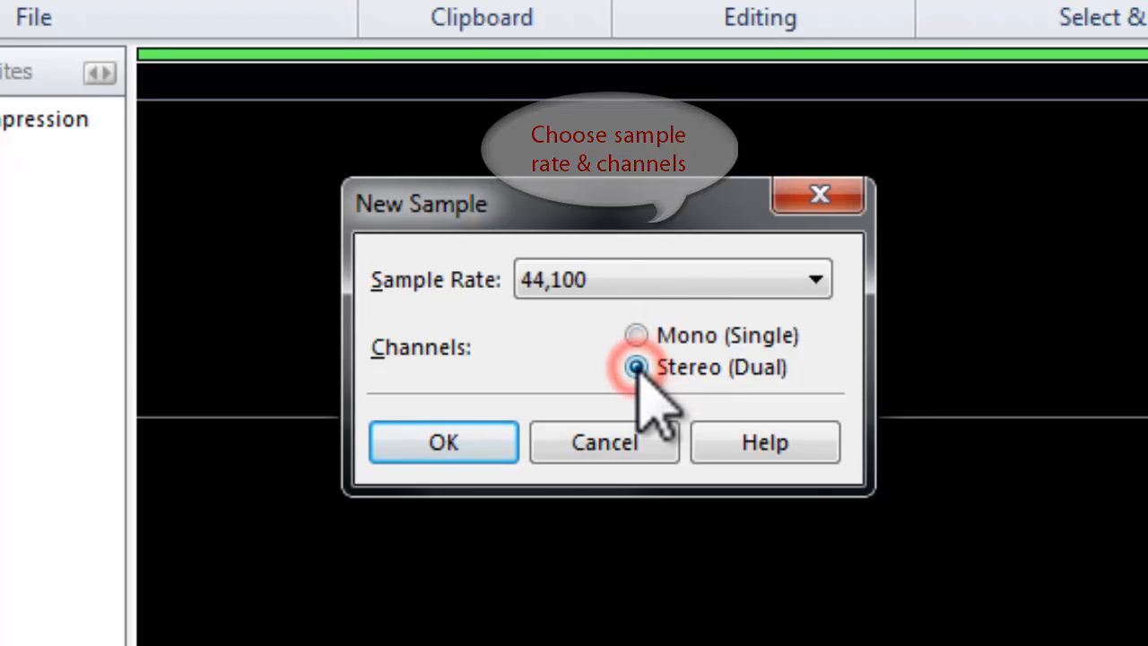
{"action": "left_click", "coordinate": [441, 442]}
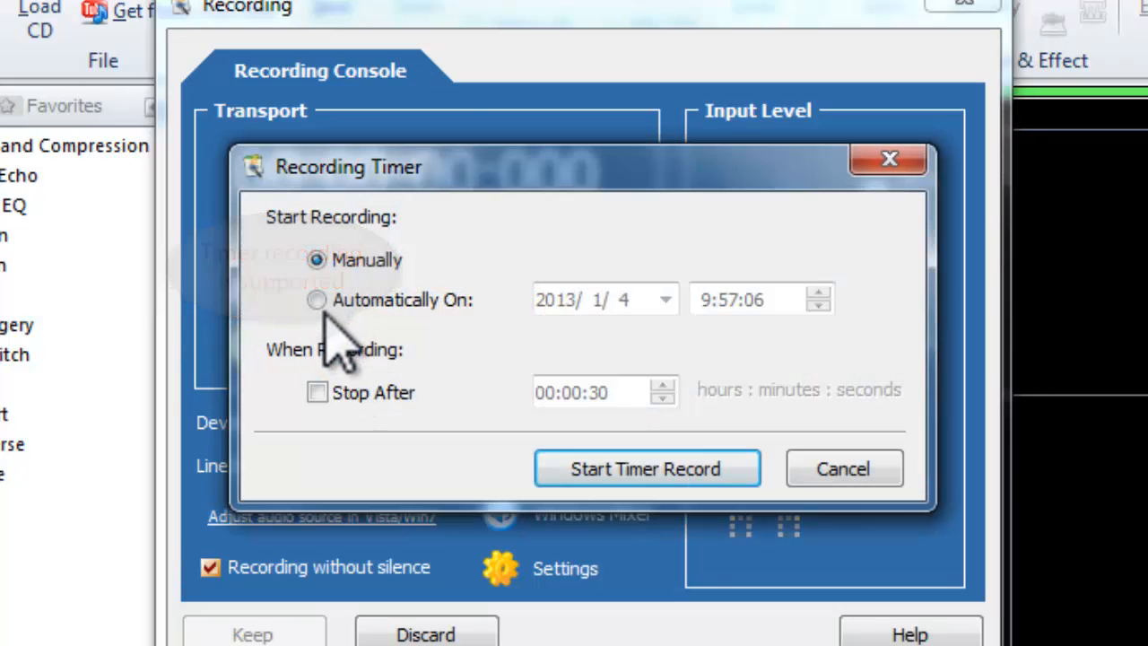
Step: Schedule the recording to start automatically and stop after 00:00:30, then start the timer
{"action": "left_click", "coordinate": [316, 300]}
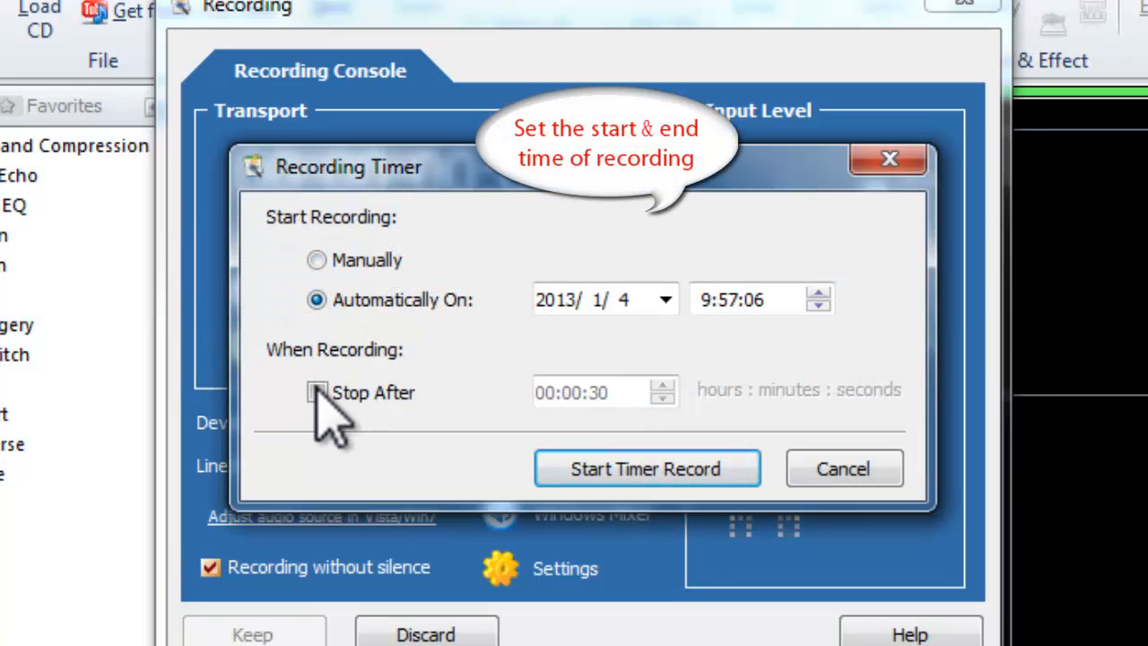
{"action": "left_click", "coordinate": [316, 391]}
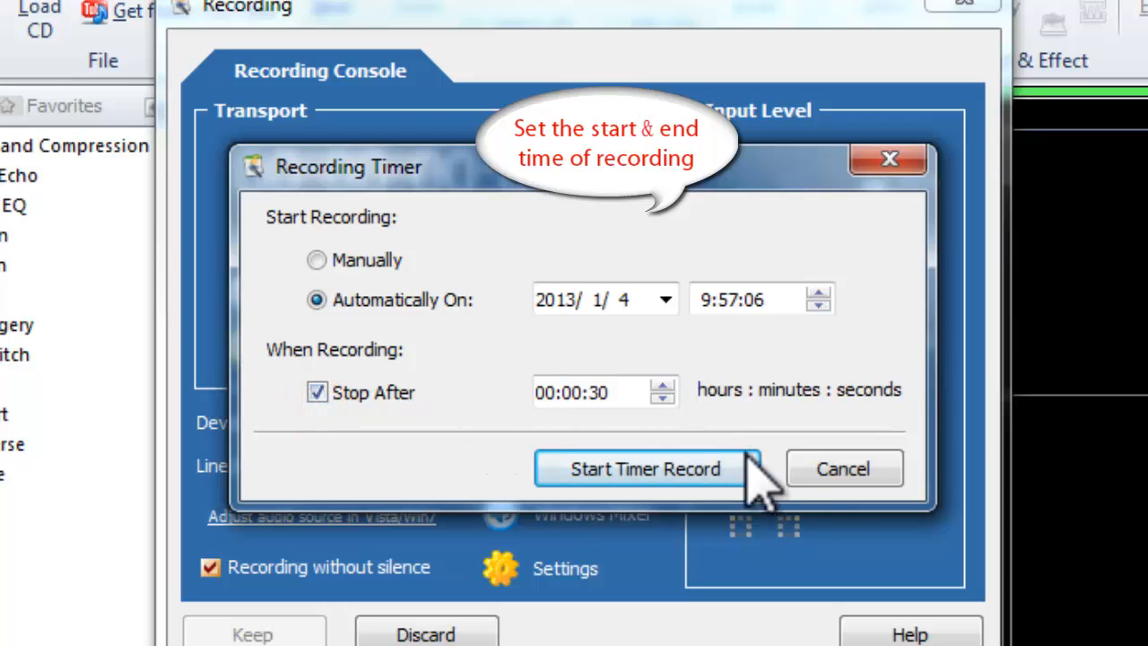
{"action": "left_click", "coordinate": [644, 468]}
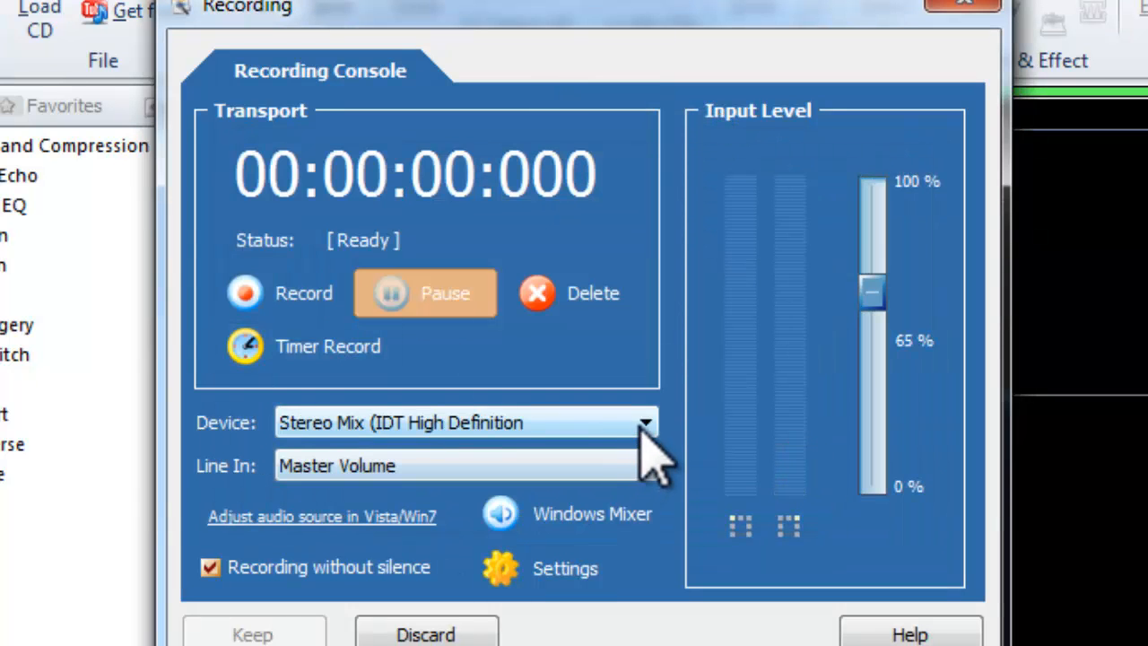
Step: Select Stereo Mix (IDT High Definition) as the recording device and bring up the Windows Mixer
{"action": "left_click", "coordinate": [644, 423]}
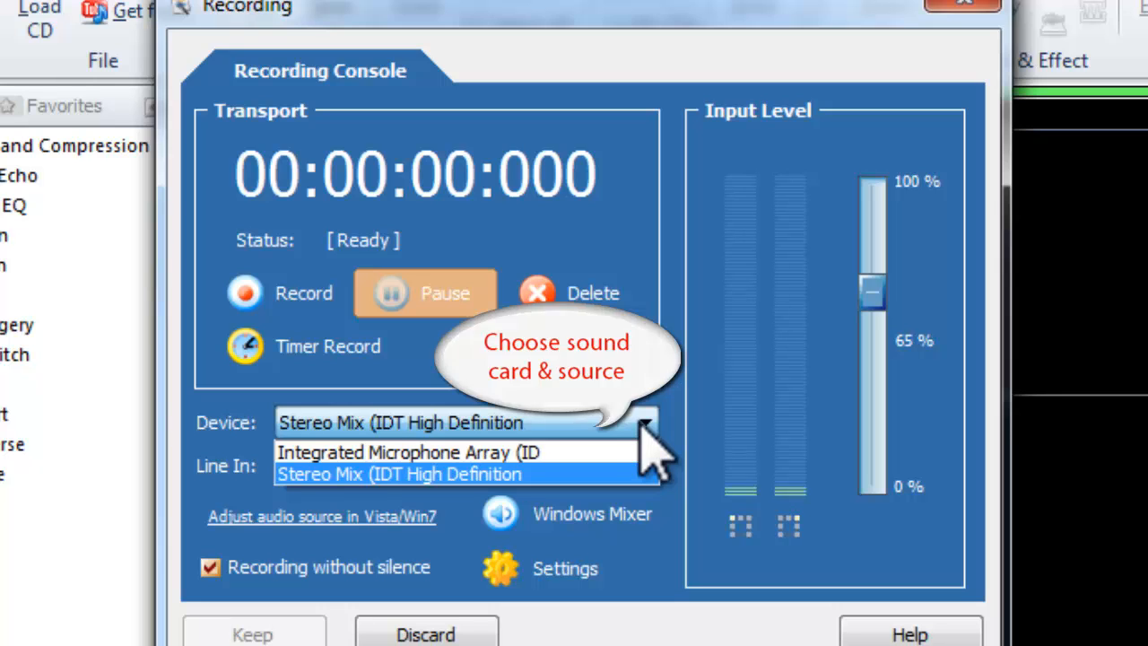
{"action": "left_click", "coordinate": [400, 473]}
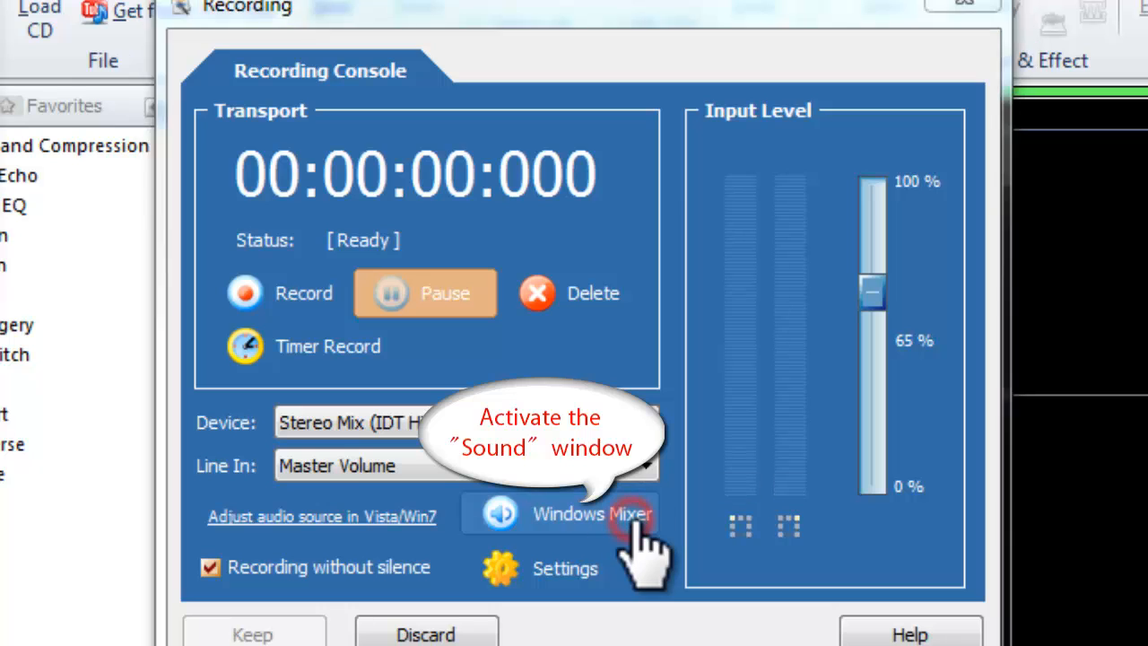
{"action": "left_click", "coordinate": [592, 513]}
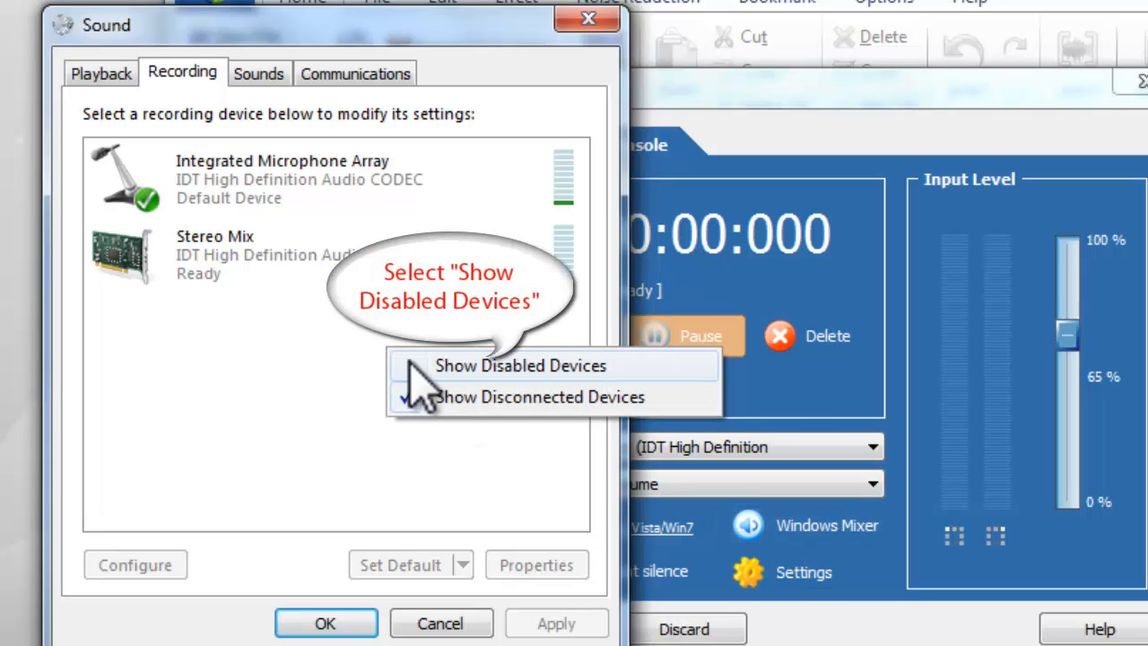
Step: Show disabled recording devices like External Mic in Windows Sound and confirm with OK
{"action": "left_click", "coordinate": [520, 366]}
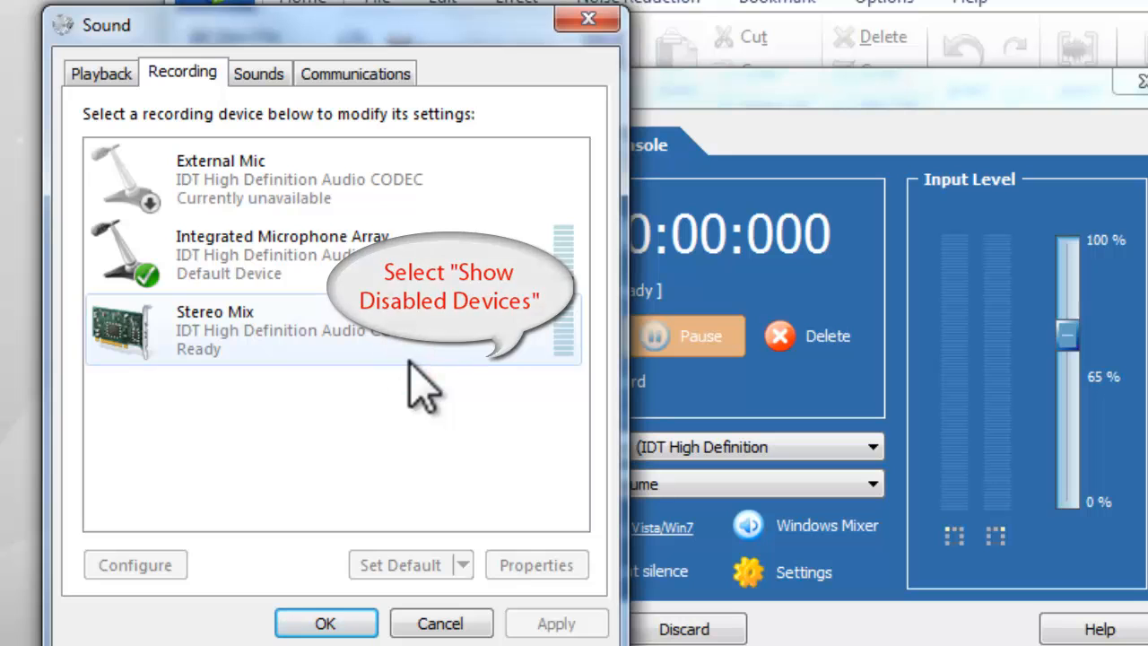
{"action": "left_click", "coordinate": [326, 624]}
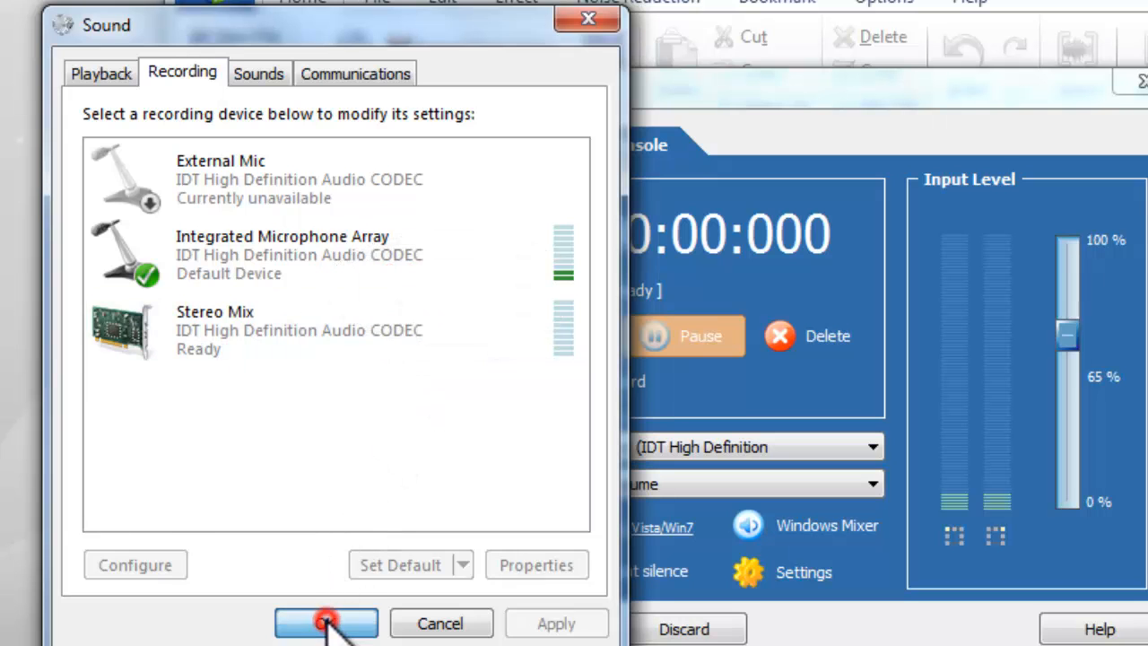
{"action": "left_click", "coordinate": [327, 622]}
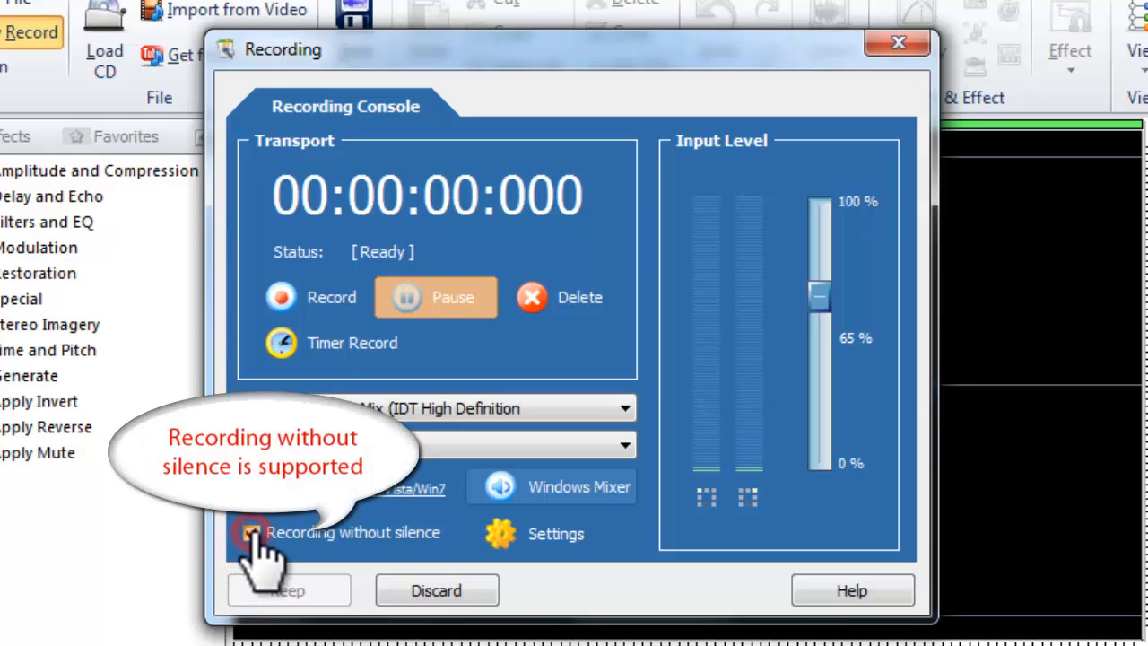
Step: Enable Recording without silence with attack 100 ms and release 300 ms at -45 dB
{"action": "left_click", "coordinate": [251, 531]}
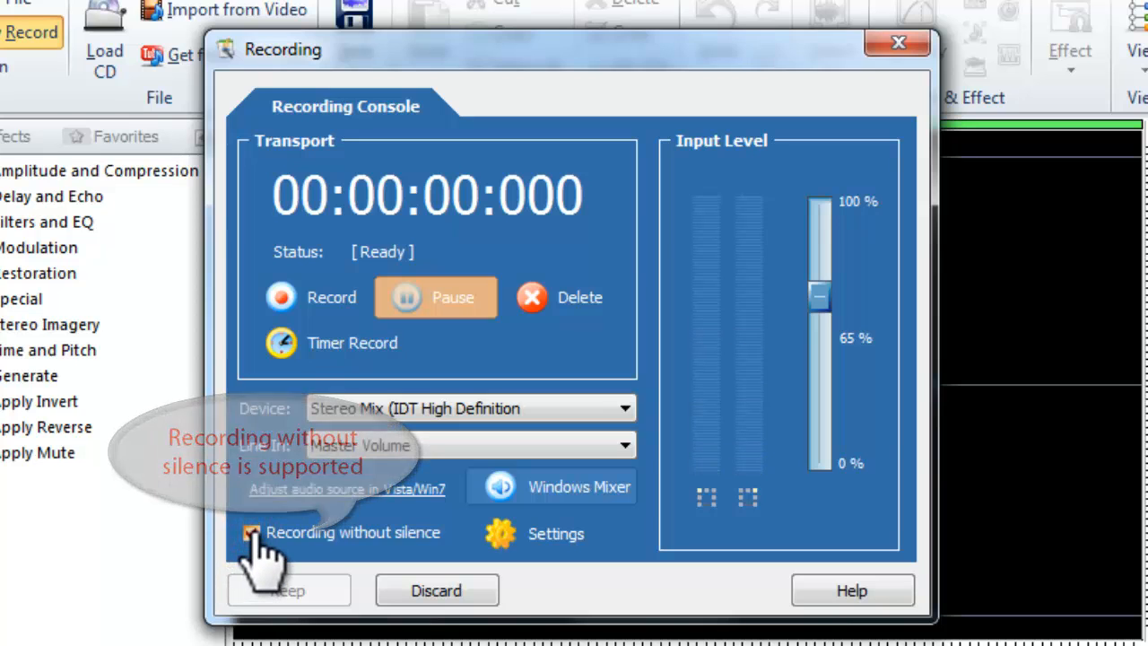
{"action": "left_click", "coordinate": [252, 531]}
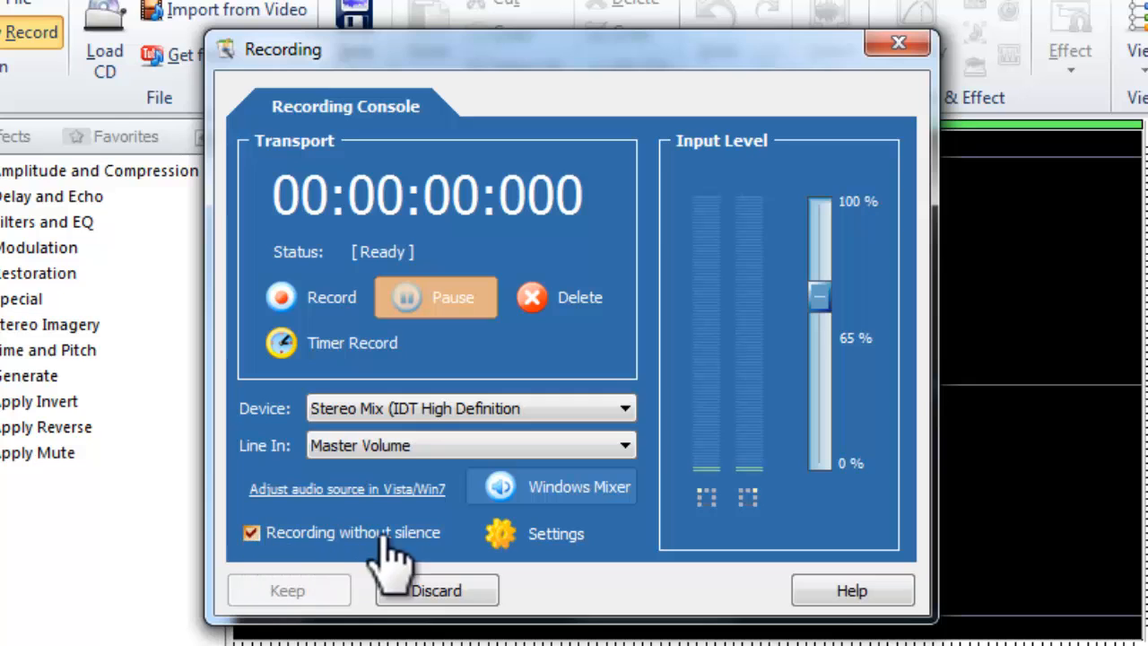
{"action": "left_click", "coordinate": [501, 532]}
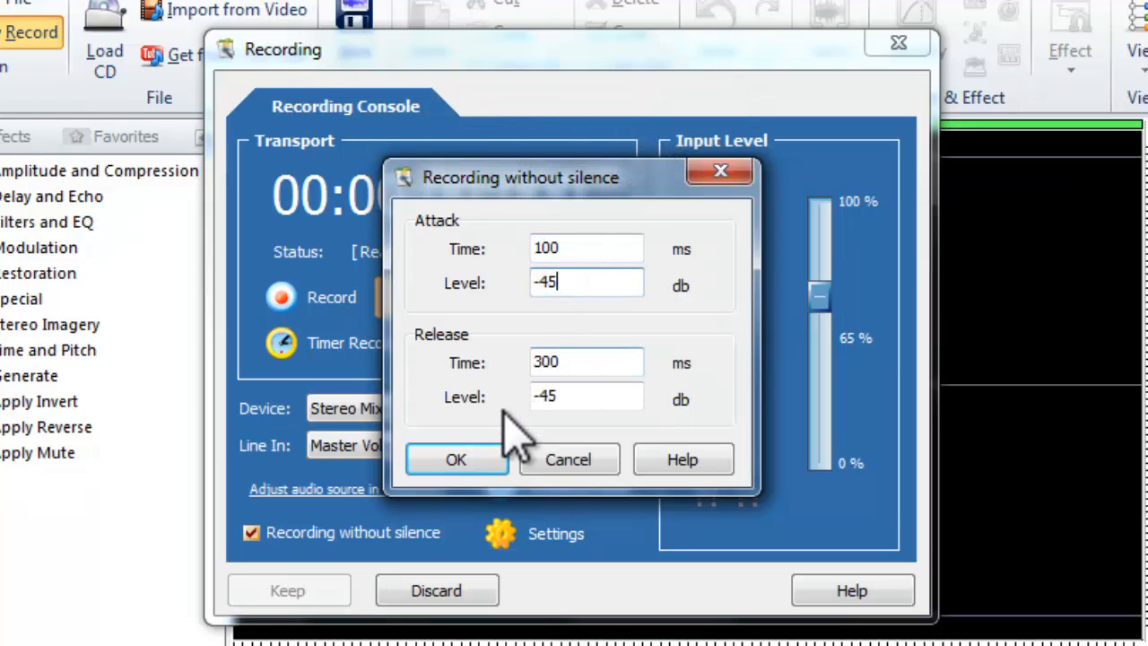
{"action": "left_click", "coordinate": [455, 459]}
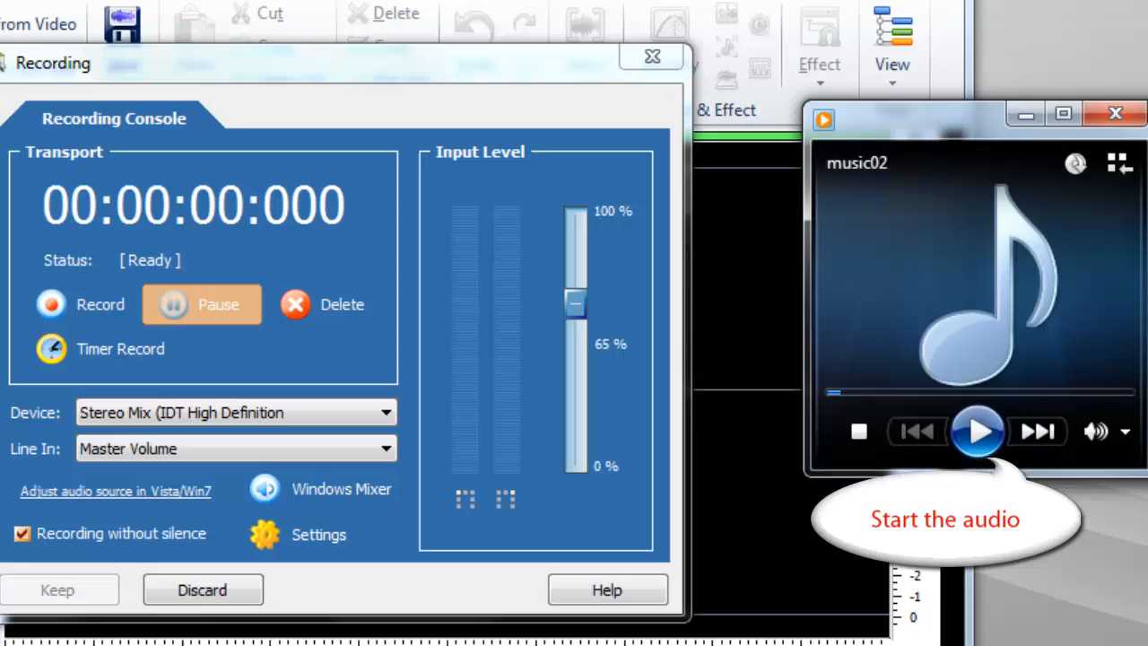
Step: Play music02 in Windows Media Player and return to the Recording Console
{"action": "left_click", "coordinate": [977, 431]}
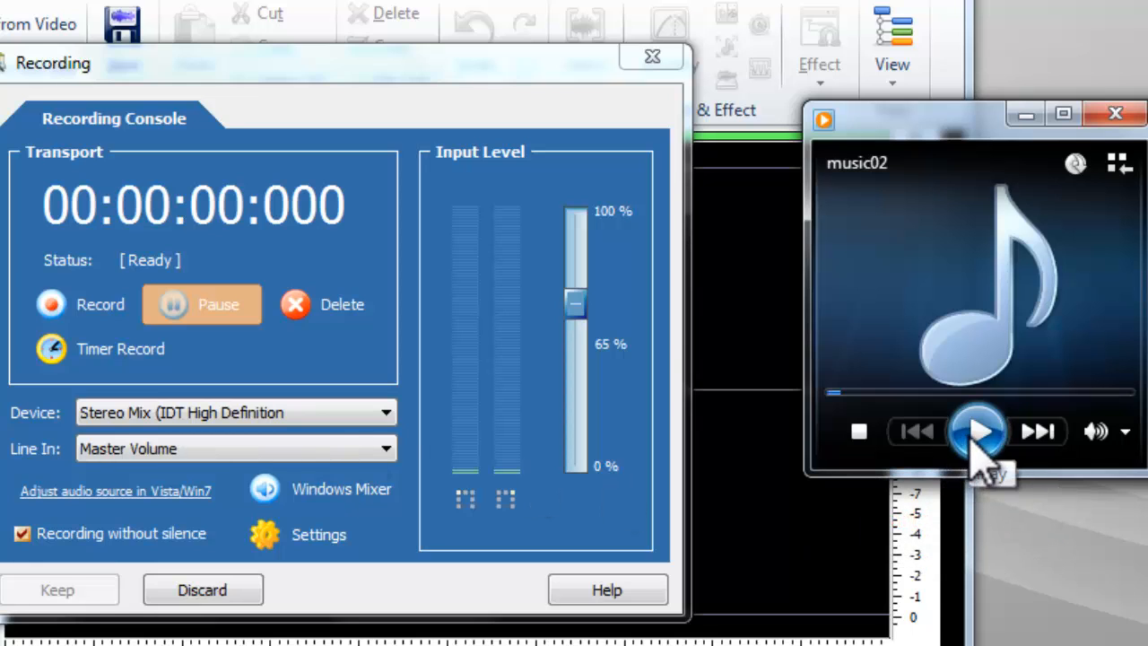
{"action": "left_click", "coordinate": [980, 431]}
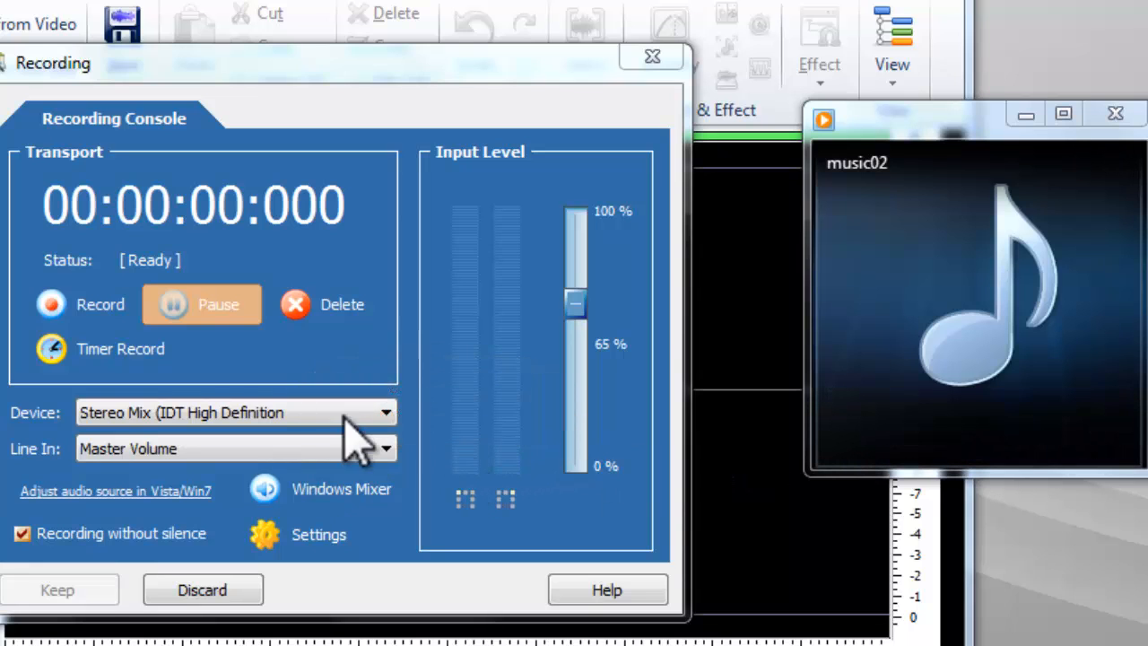
{"action": "left_click", "coordinate": [80, 303]}
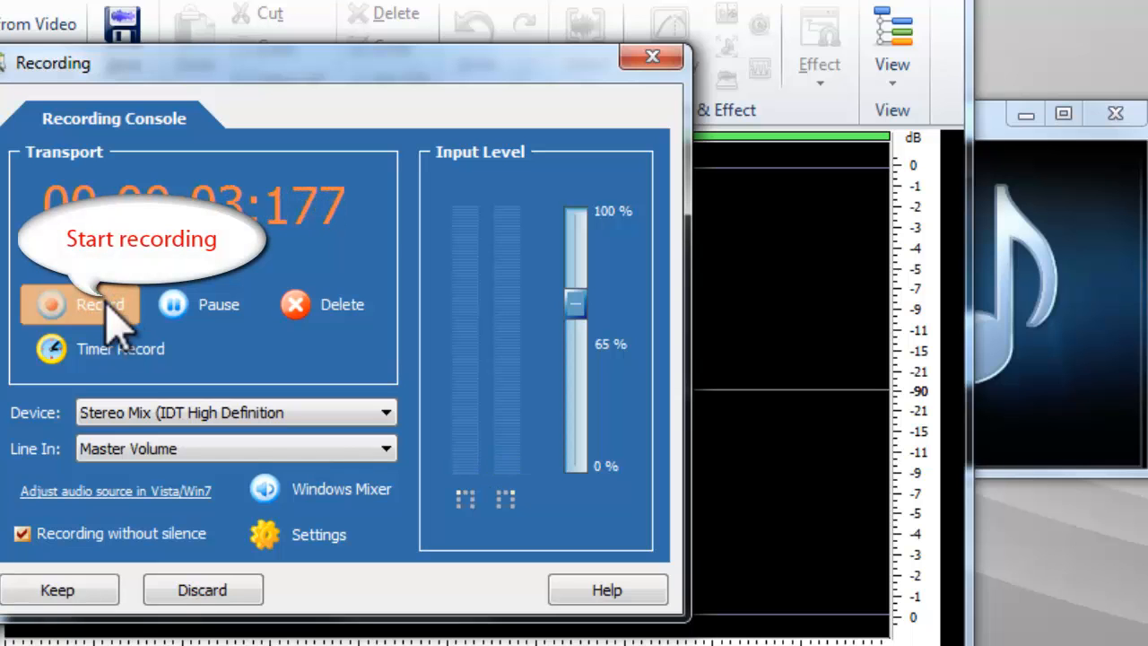
Step: Record about six seconds of the playing music and keep it as a waveform in the editor
{"action": "left_click", "coordinate": [79, 305]}
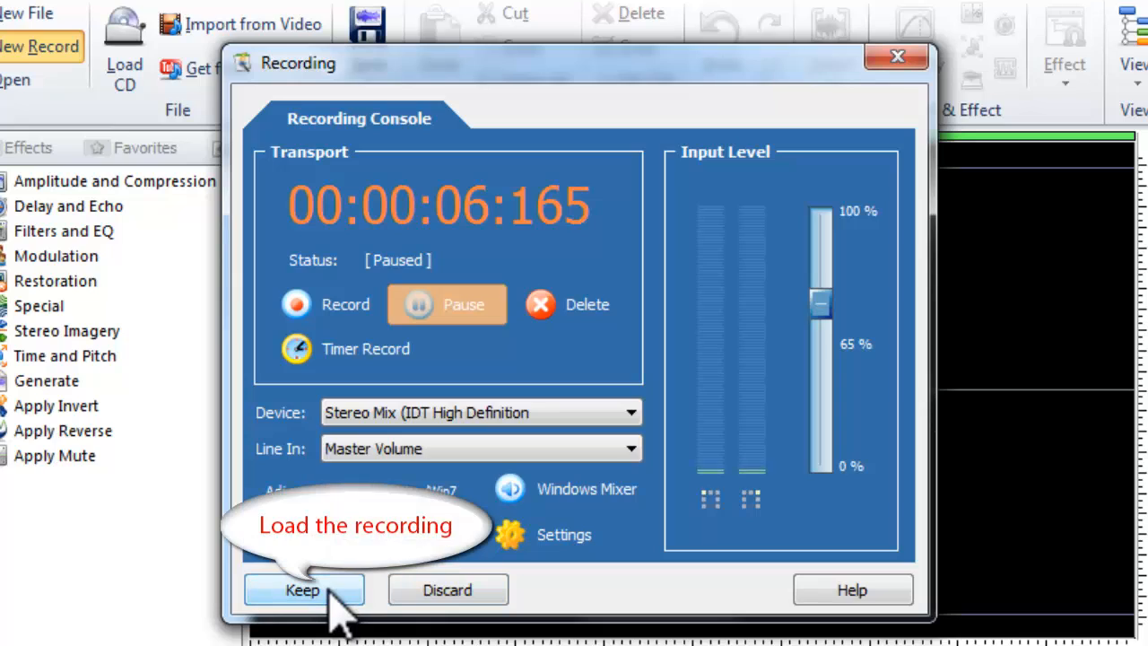
{"action": "left_click", "coordinate": [303, 589]}
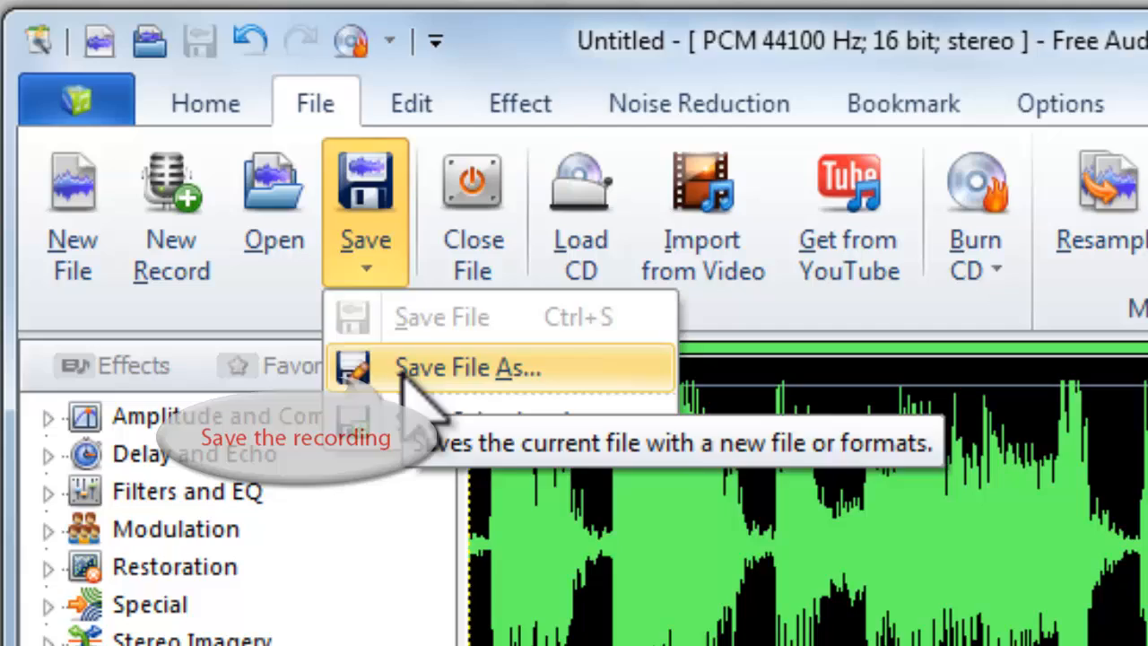
Step: Save File As '01' in the Desktop output folder with type MPEG Layer-3 (*.mp3)
{"action": "left_click", "coordinate": [464, 368]}
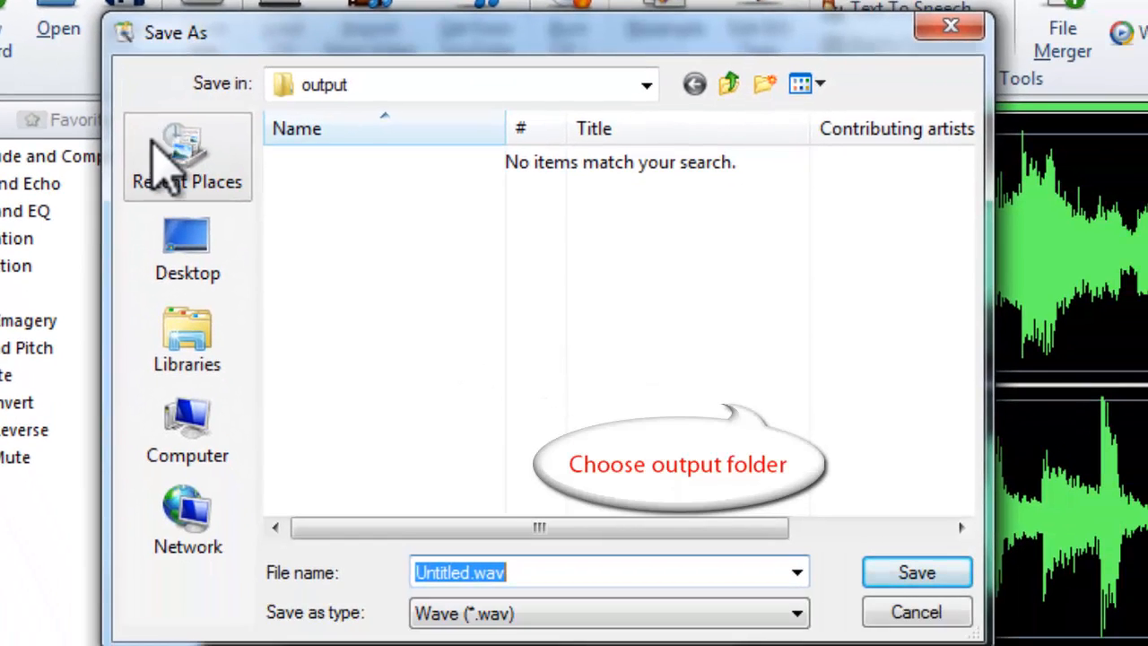
{"action": "left_click", "coordinate": [187, 247]}
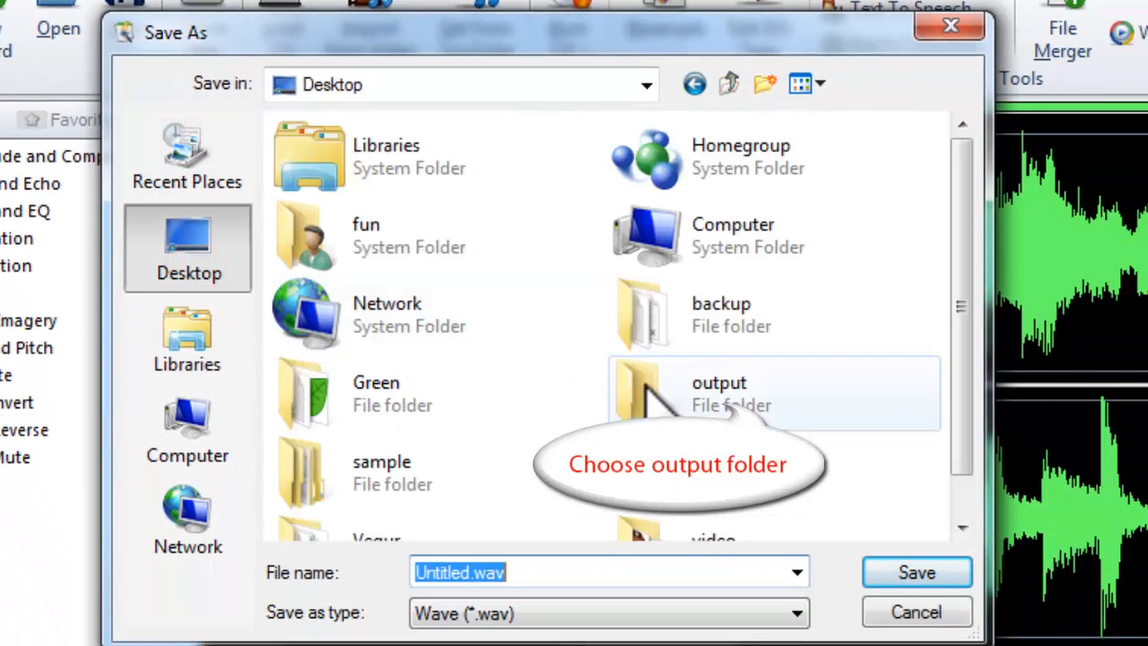
{"action": "double_click", "coordinate": [720, 393]}
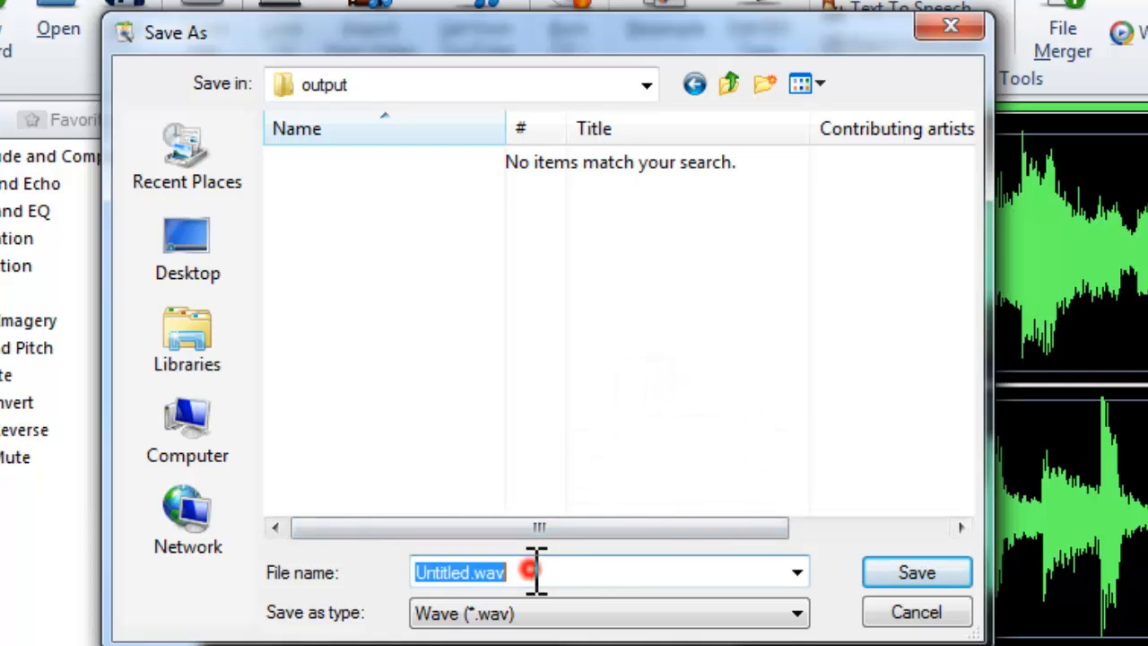
{"action": "type", "text": "01"}
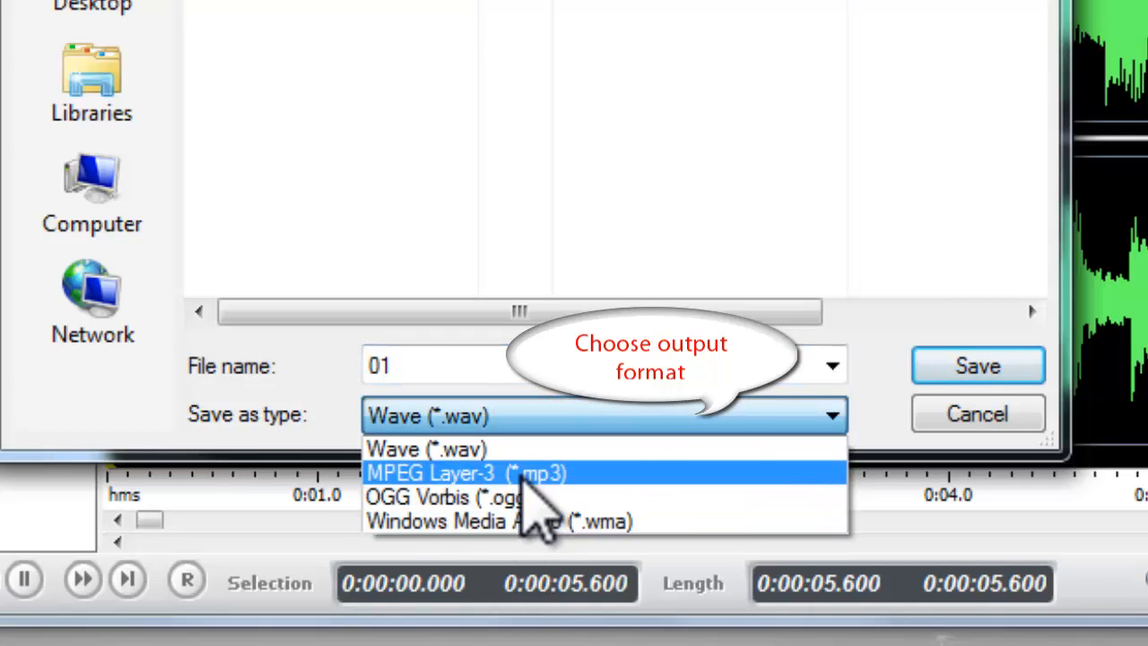
{"action": "left_click", "coordinate": [465, 474]}
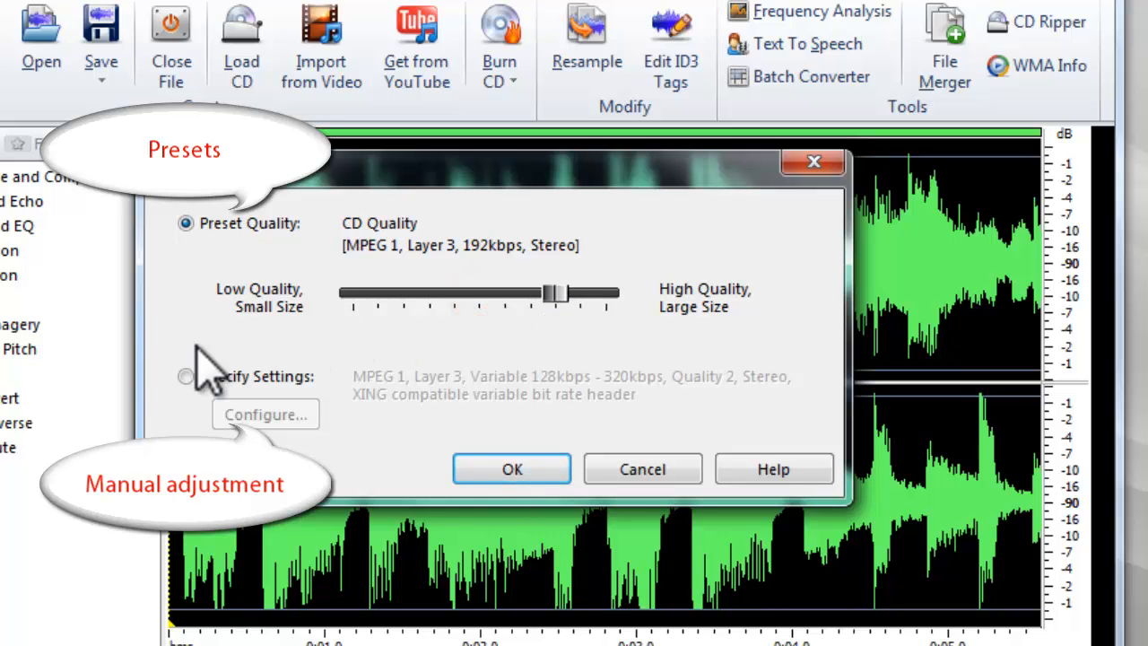
Step: Use Specify Settings with Variable Bit Rate 128–320 kbps, quality 2, and confirm to save the MP3
{"action": "left_click", "coordinate": [185, 376]}
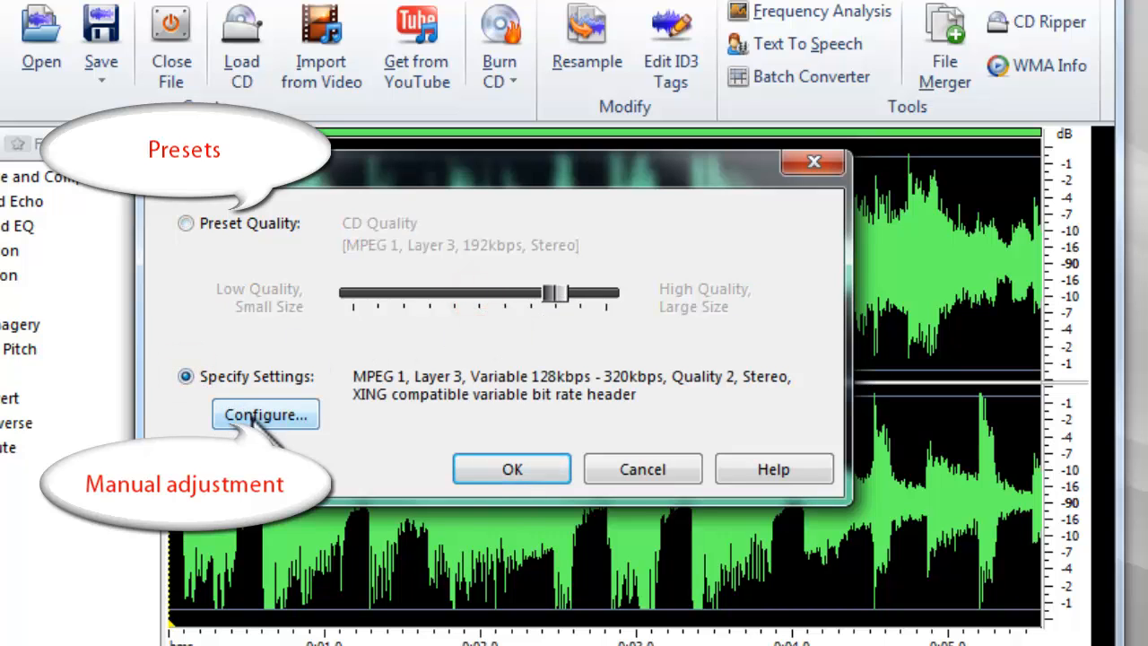
{"action": "left_click", "coordinate": [266, 415]}
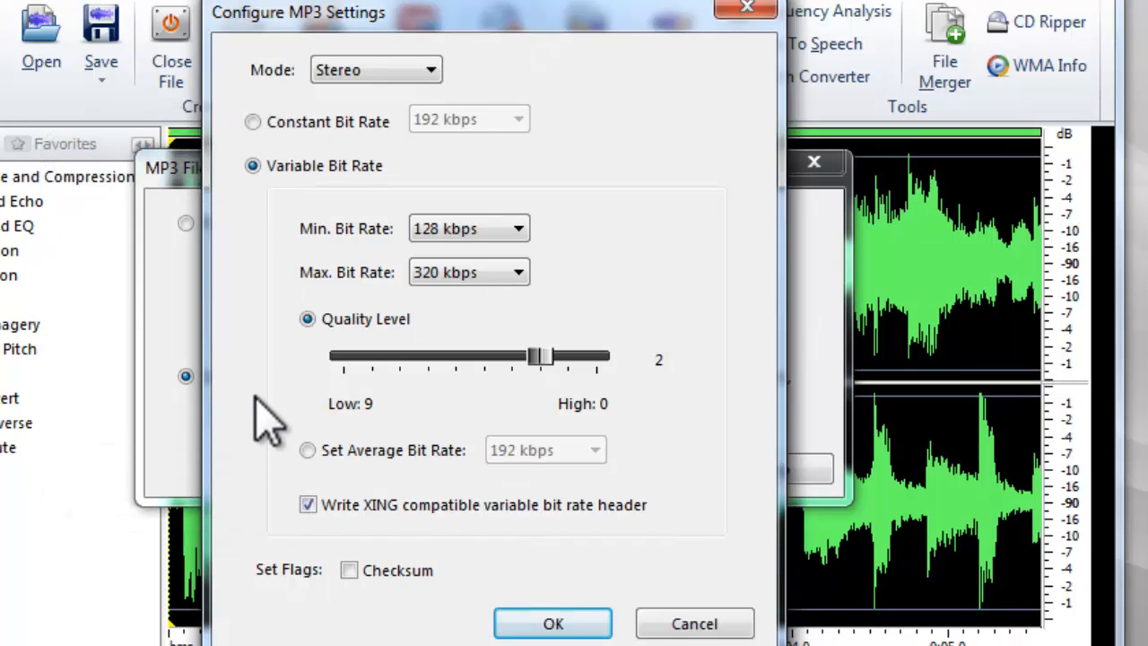
{"action": "left_click", "coordinate": [252, 122]}
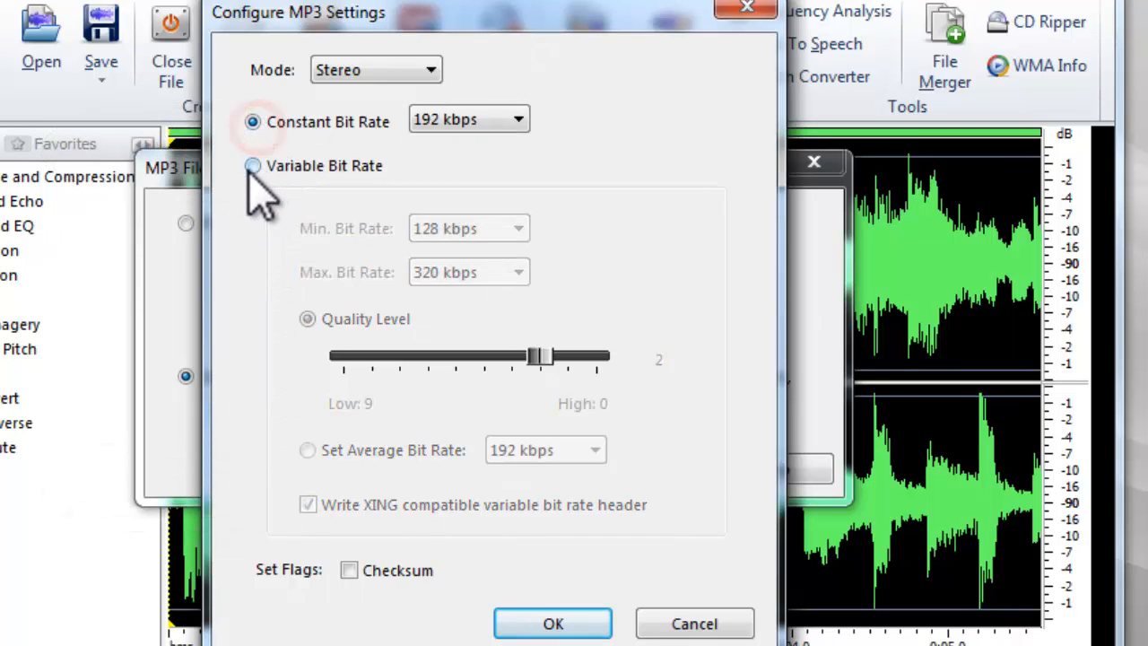
{"action": "left_click", "coordinate": [251, 165]}
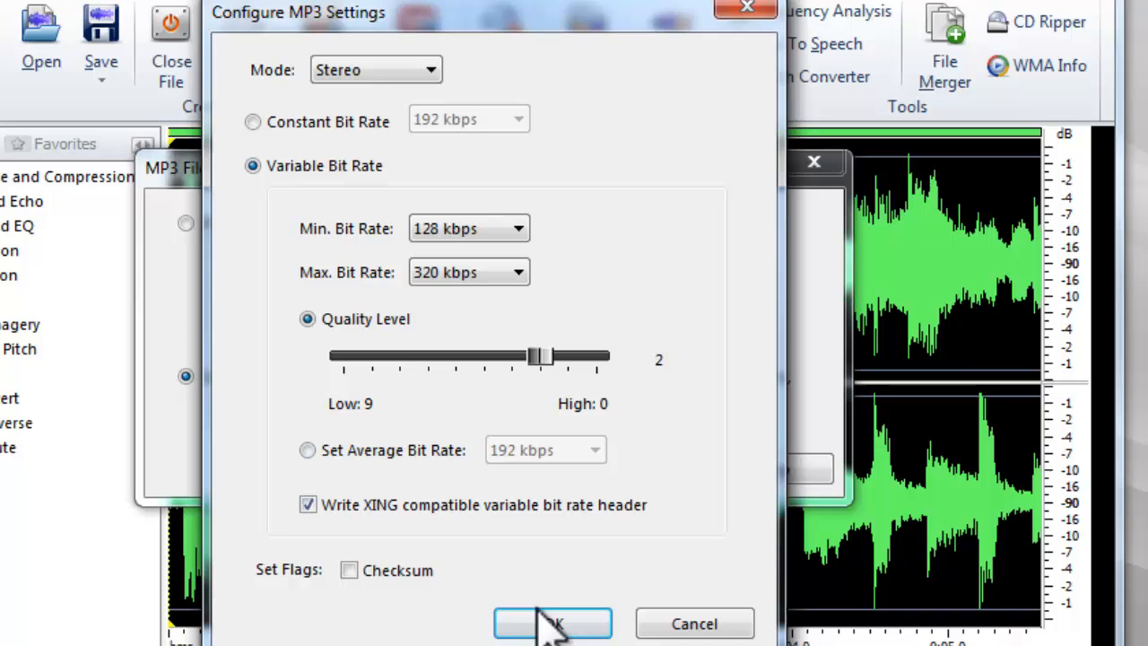
{"action": "left_click", "coordinate": [553, 624]}
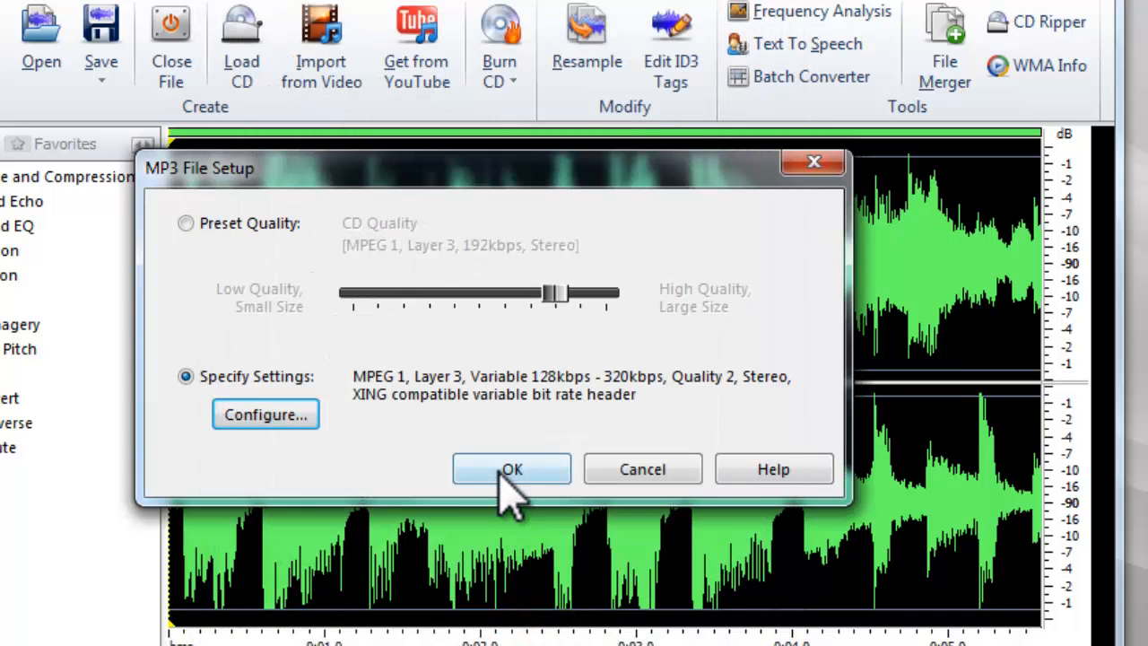
{"action": "left_click", "coordinate": [511, 470]}
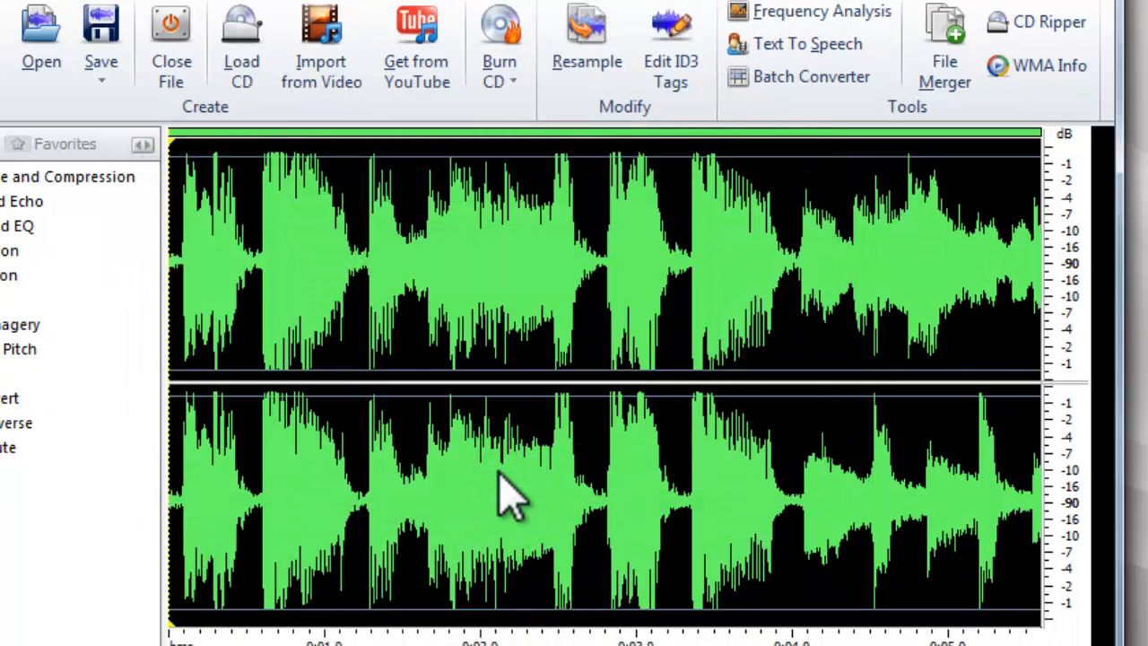